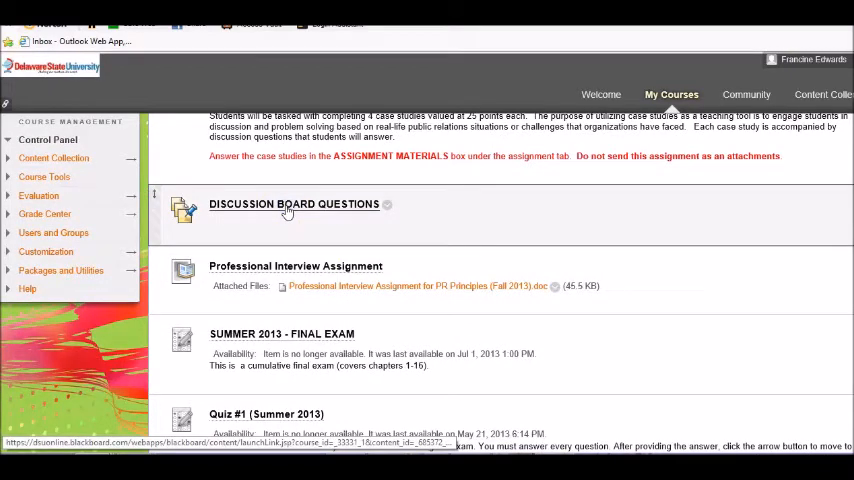
Go to Discussion Board Questions and start a new thread in PR Opinion Forum #1
left_click(294, 204)
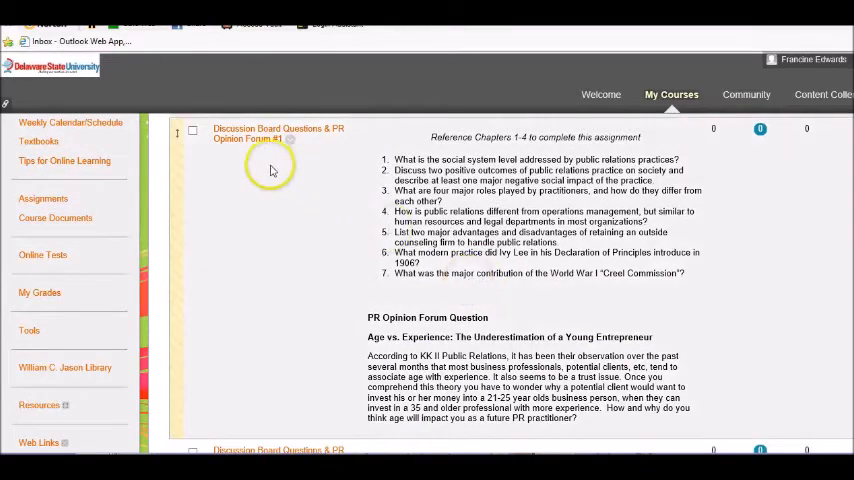
scroll("down", 3)
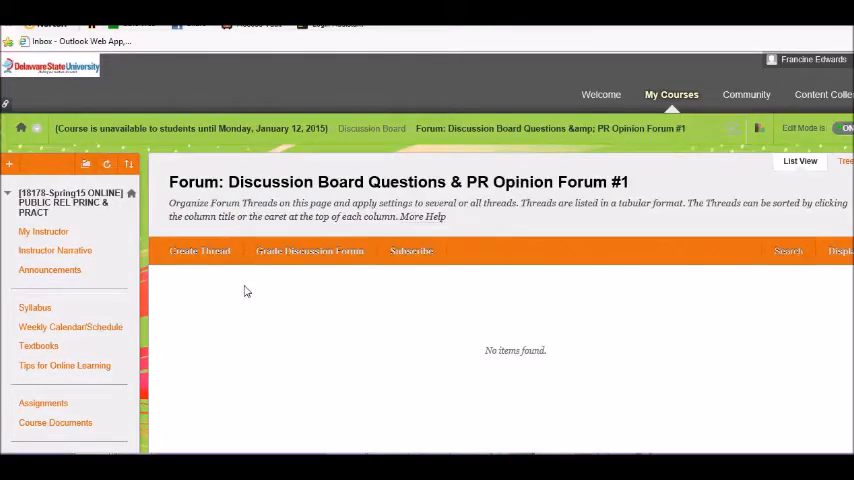
mouse_move(200, 251)
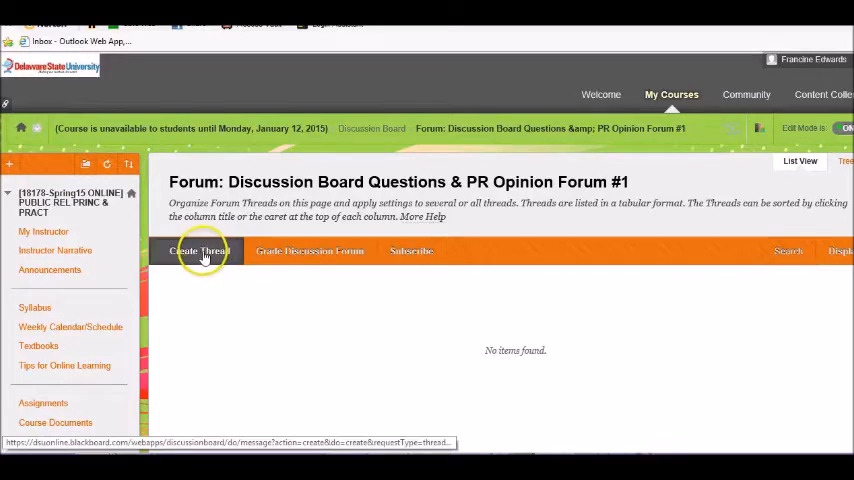
left_click(199, 251)
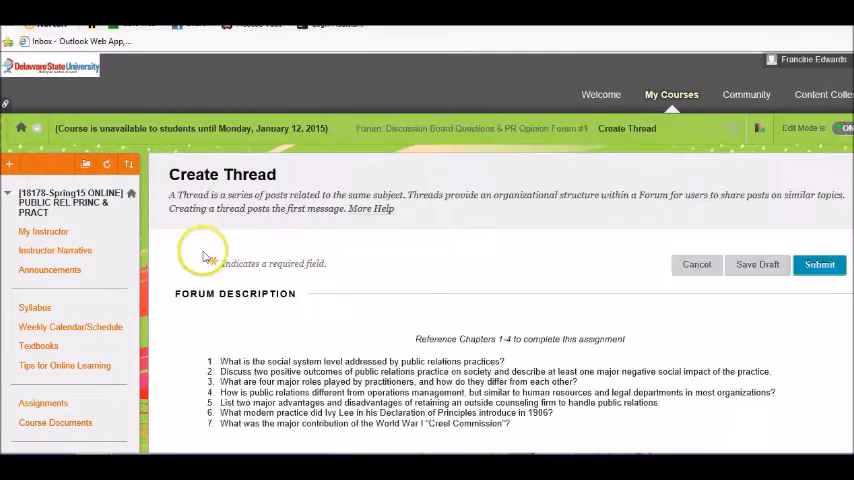
Scroll to the Message editor and enter "Type here!" as the thread body
scroll("down", 3)
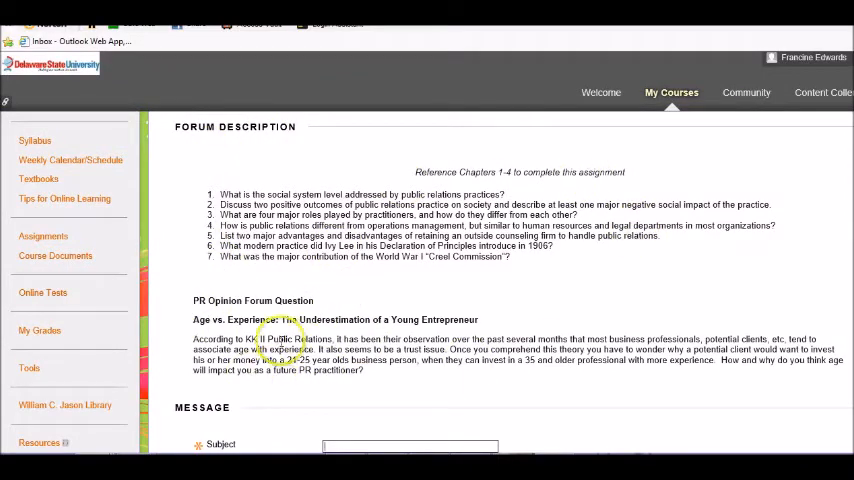
scroll("down", 3)
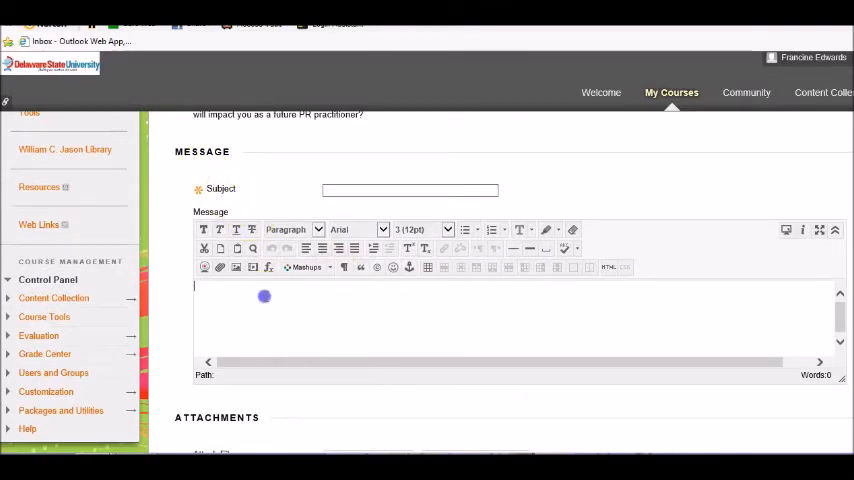
scroll("down", 3)
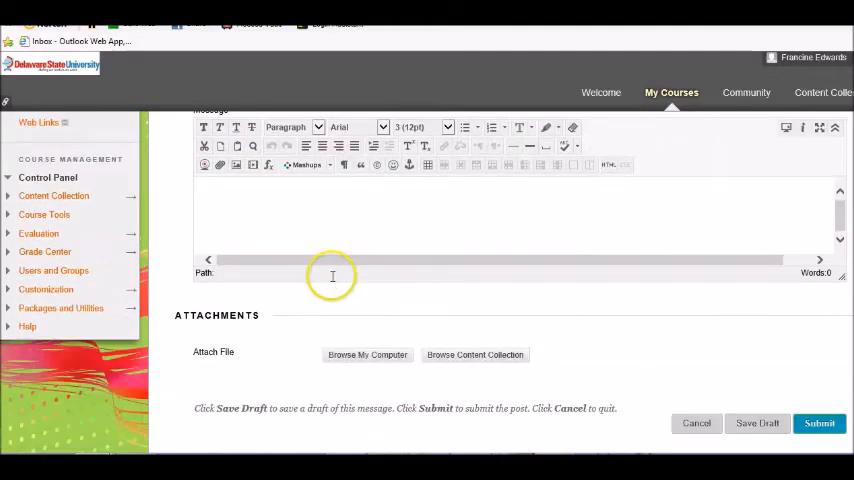
type("Type")
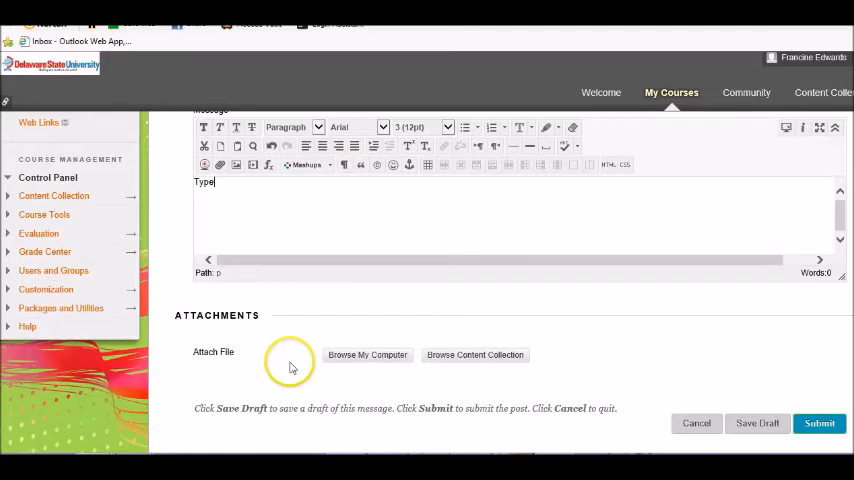
type("here!")
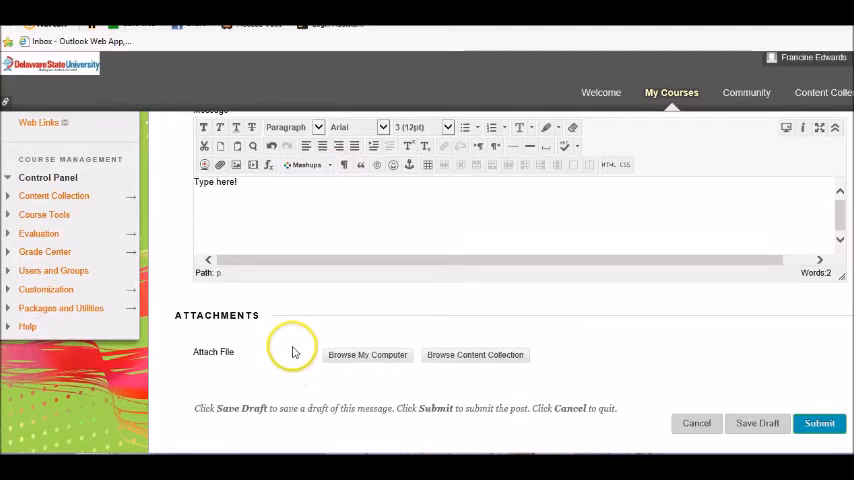
mouse_move(299, 214)
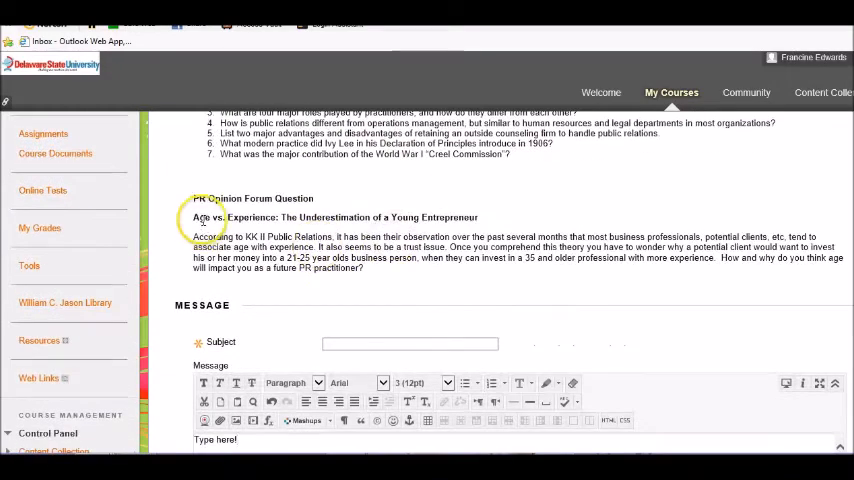
scroll("down", 3)
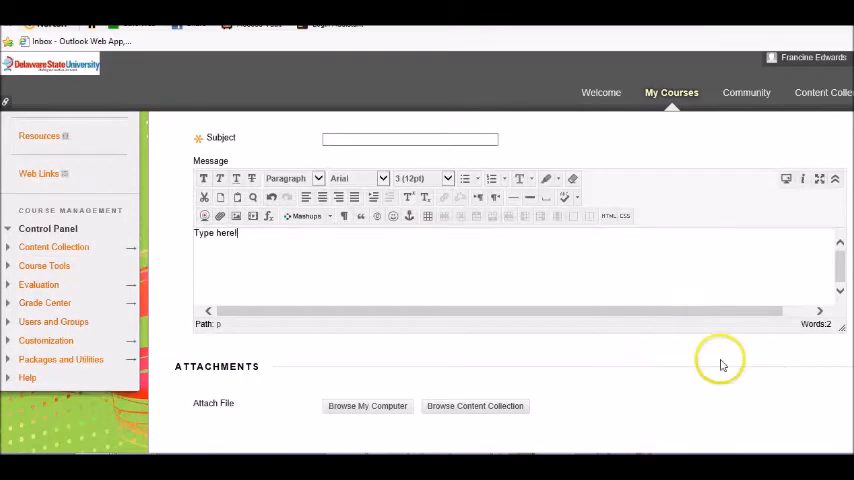
scroll("down", 3)
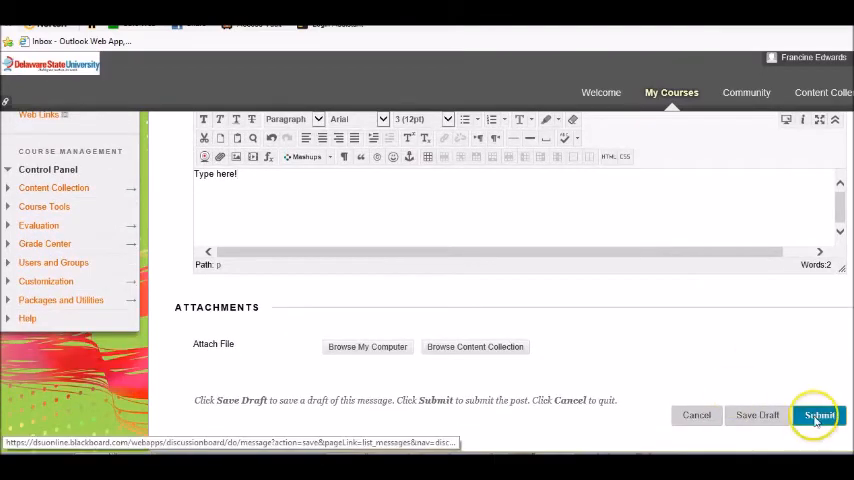